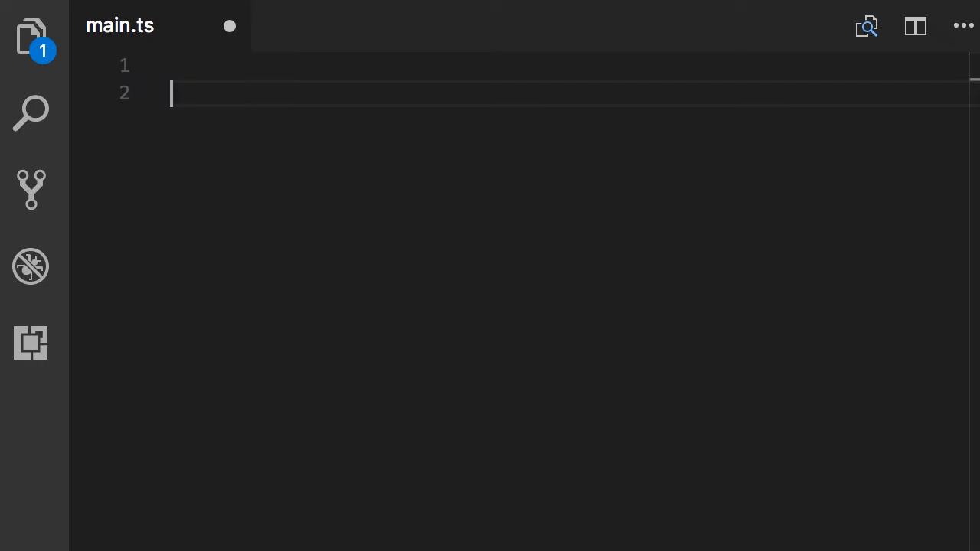
Write let drawPoint = (x, y) => { // ... } in main.ts.
type("let")
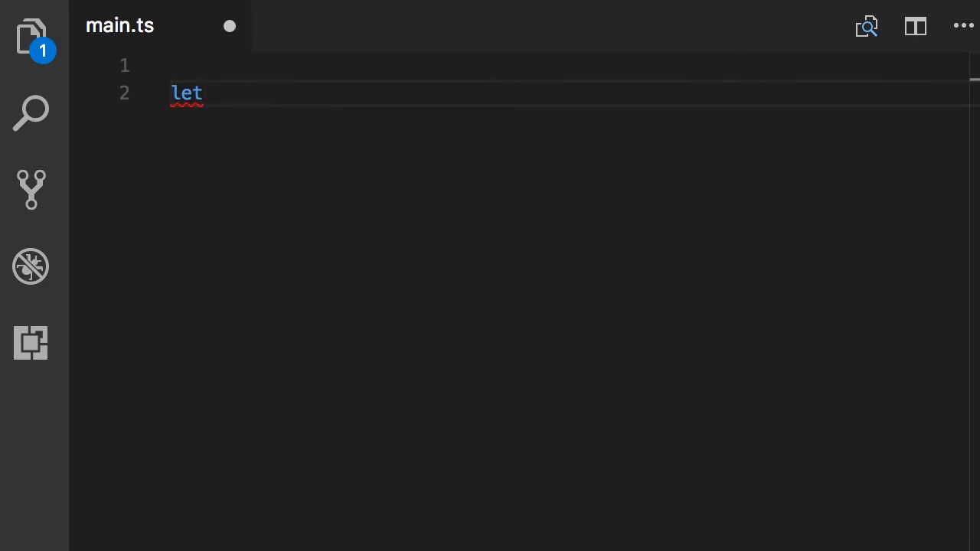
type("drawPoint =")
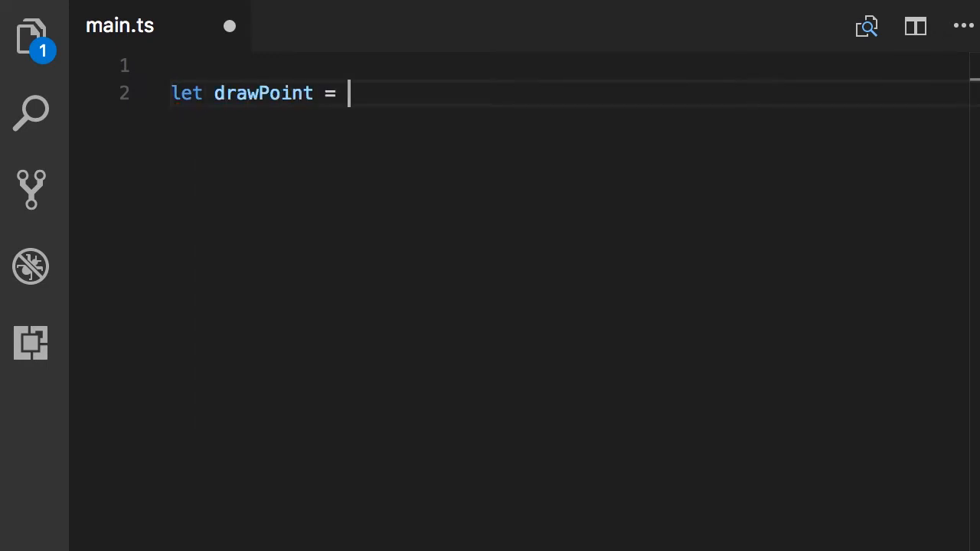
type("(x")
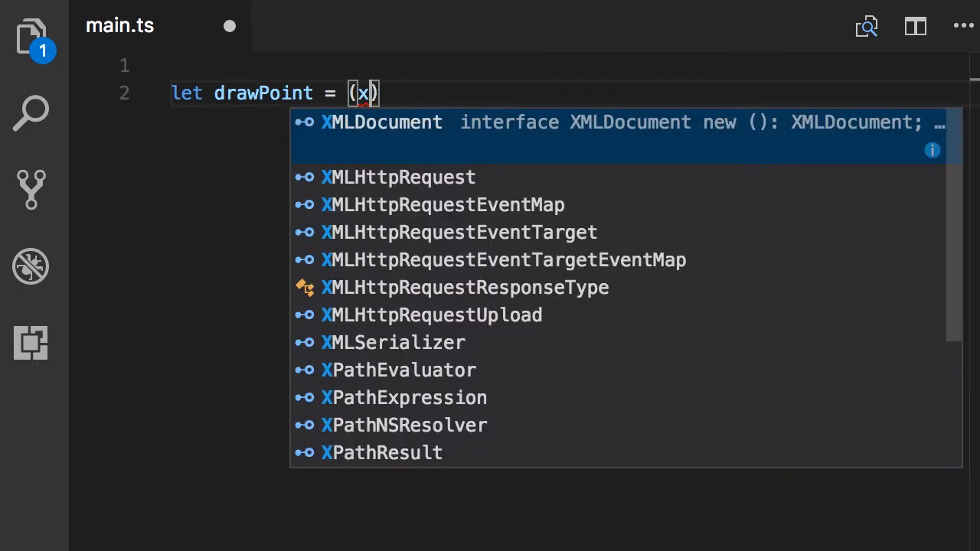
type(", y) =>")
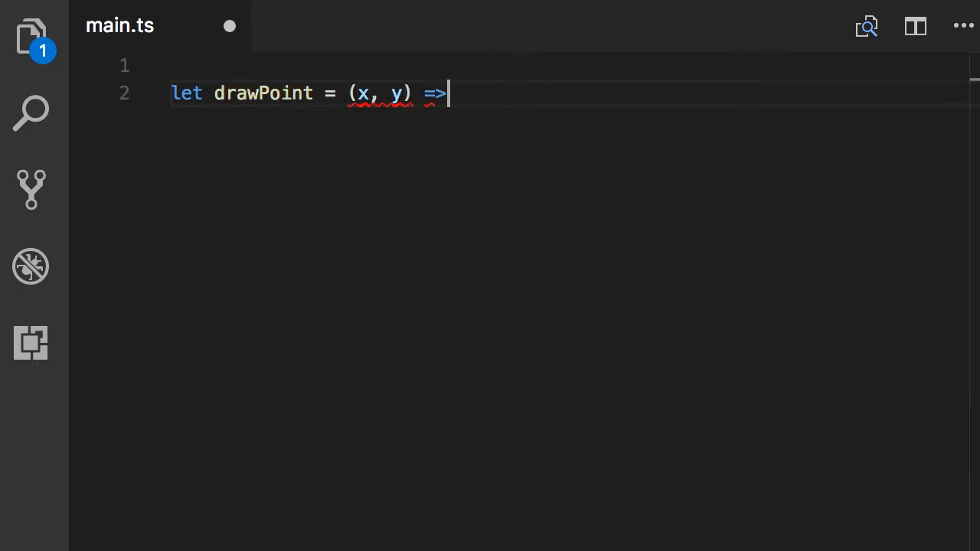
type("{")
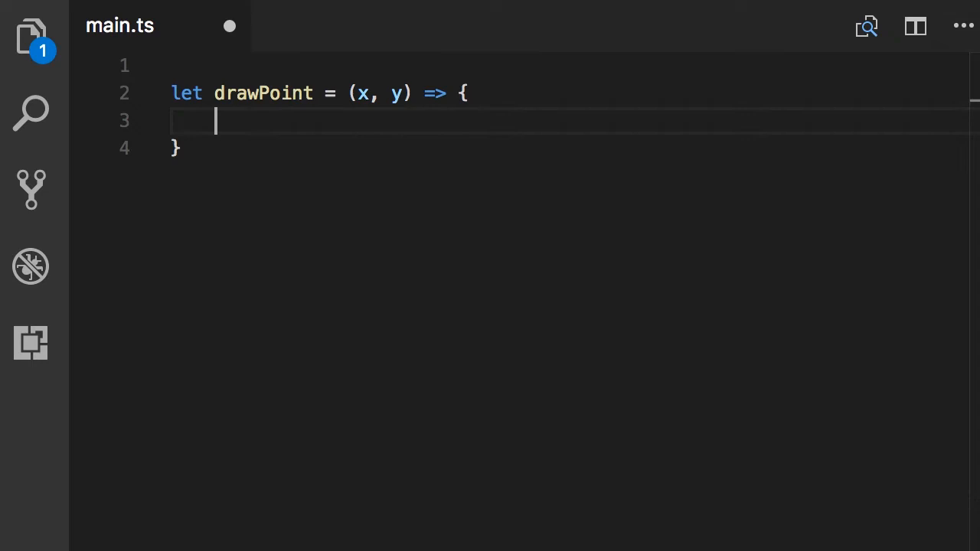
type("/")
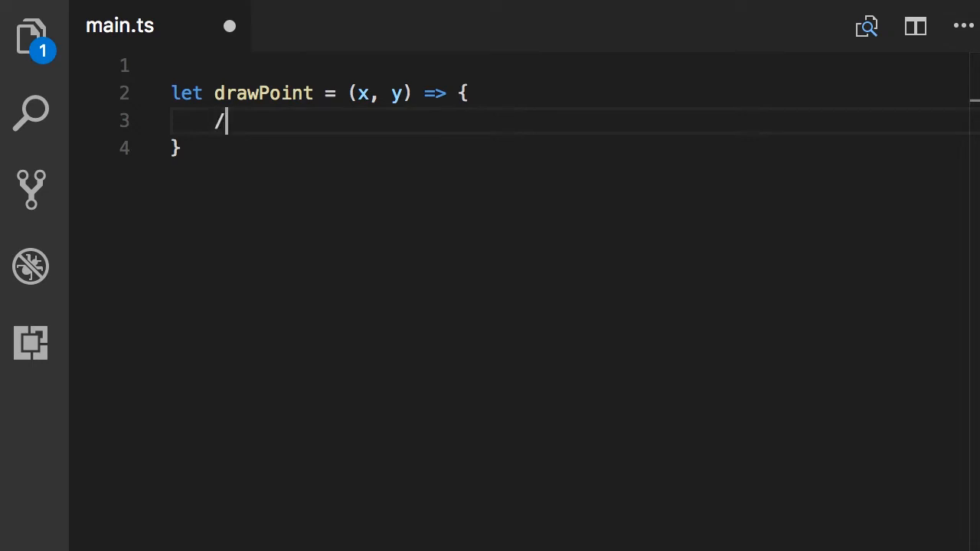
type("/ ...")
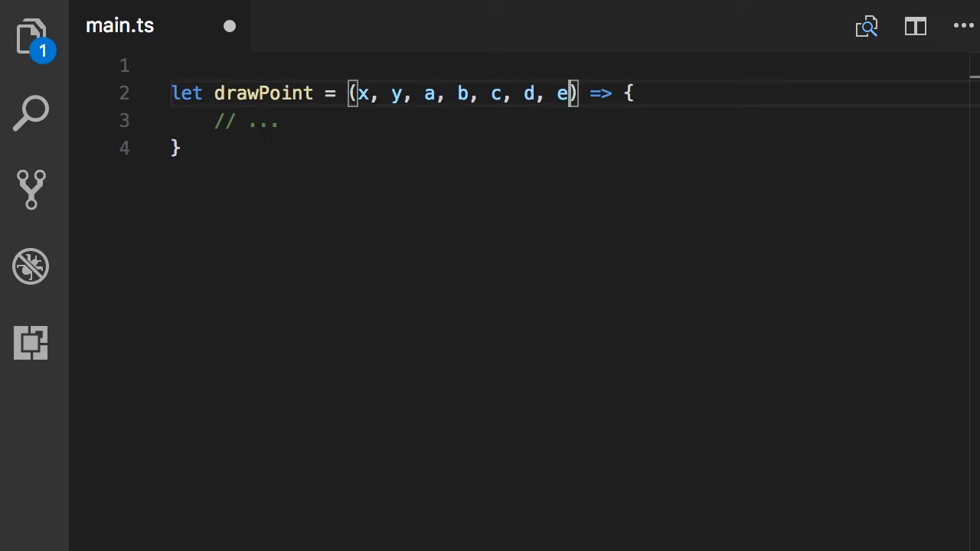
left_click_drag(493, 92, 571, 93)
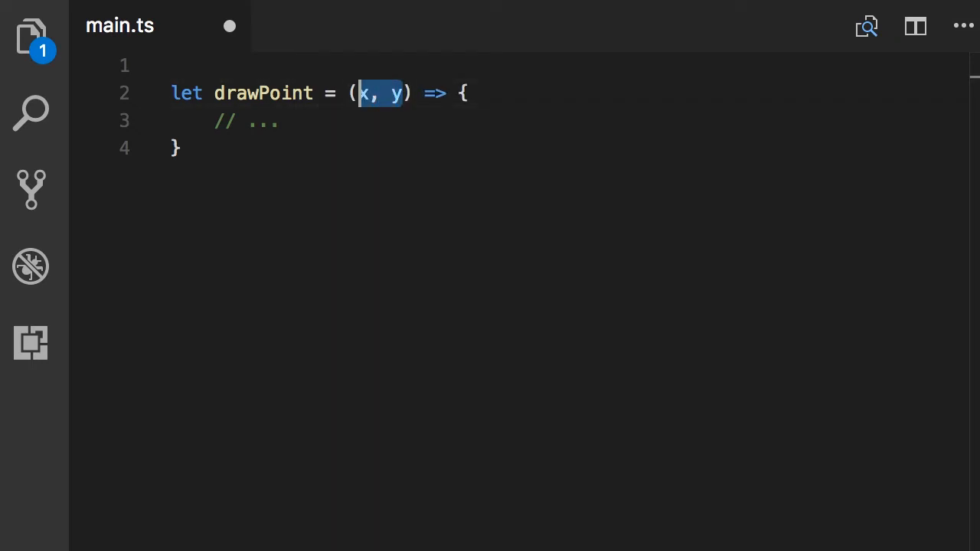
Replace x, y with a point parameter and add the call drawPoint({ x: 1, y: 2 }).
type("point")
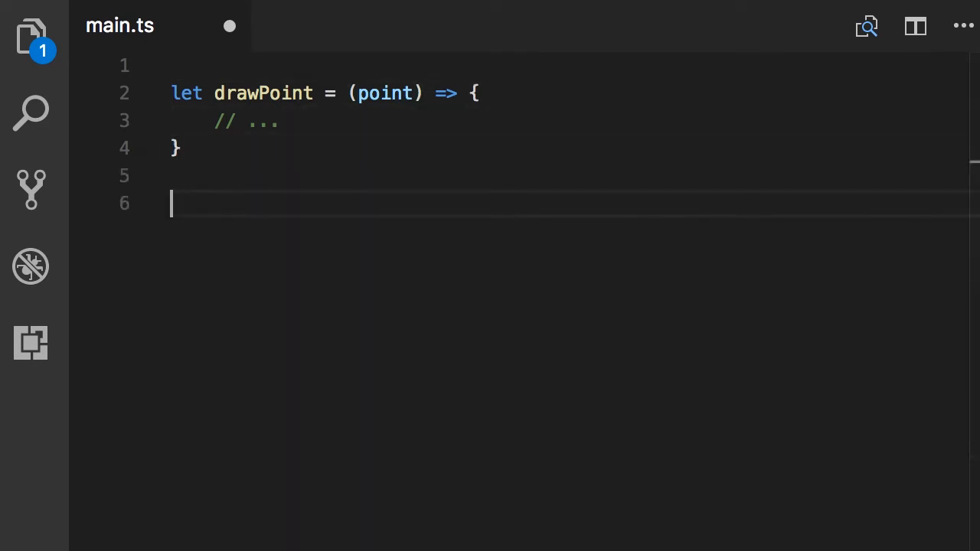
type("drawPoint(")
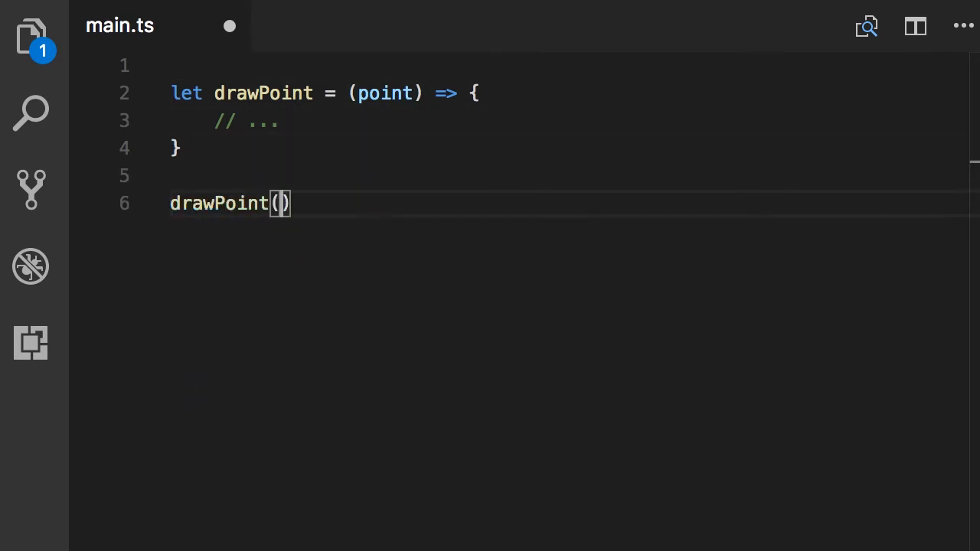
type("{x")
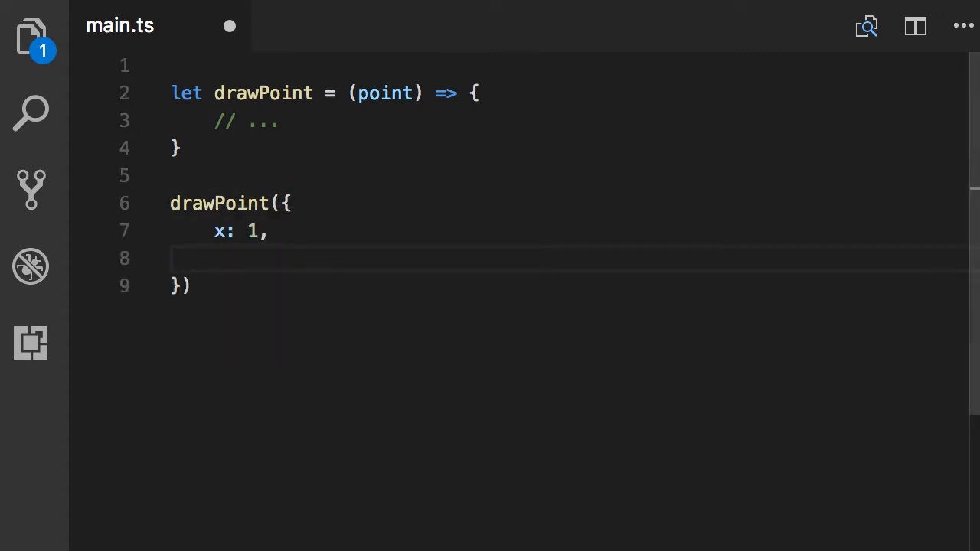
type("y: 2")
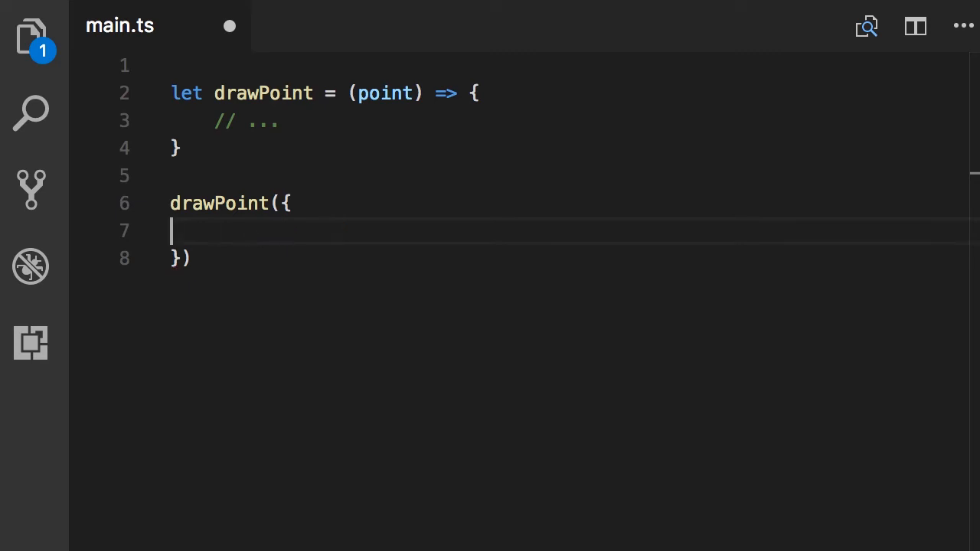
type("x: 1,")
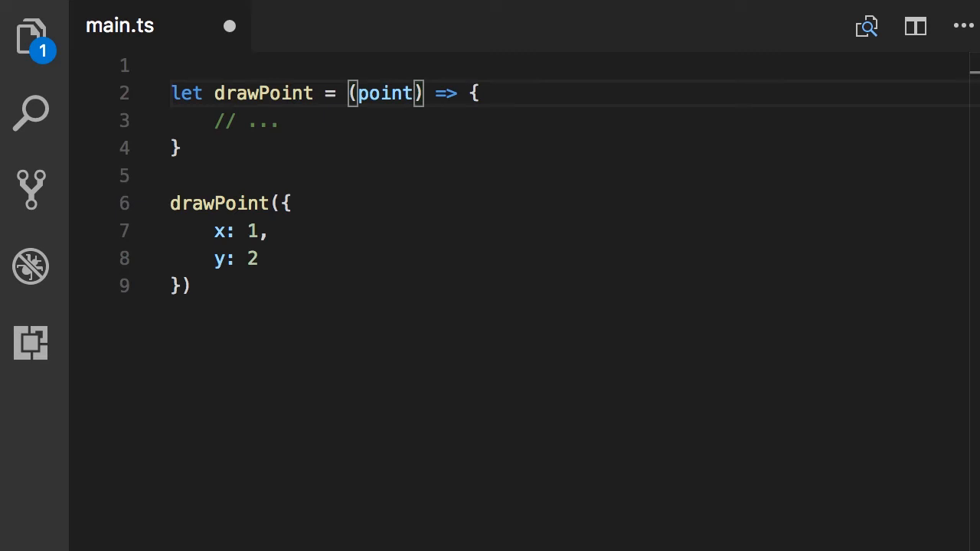
Swap the mistaken ': number' annotation on point for the inline type { x: number, y: number }.
type(": number")
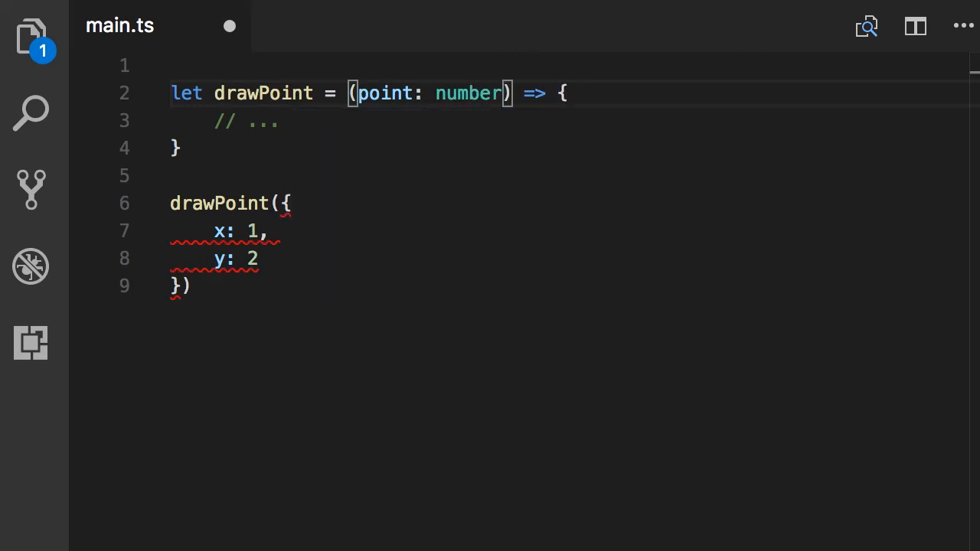
double_click(470, 93)
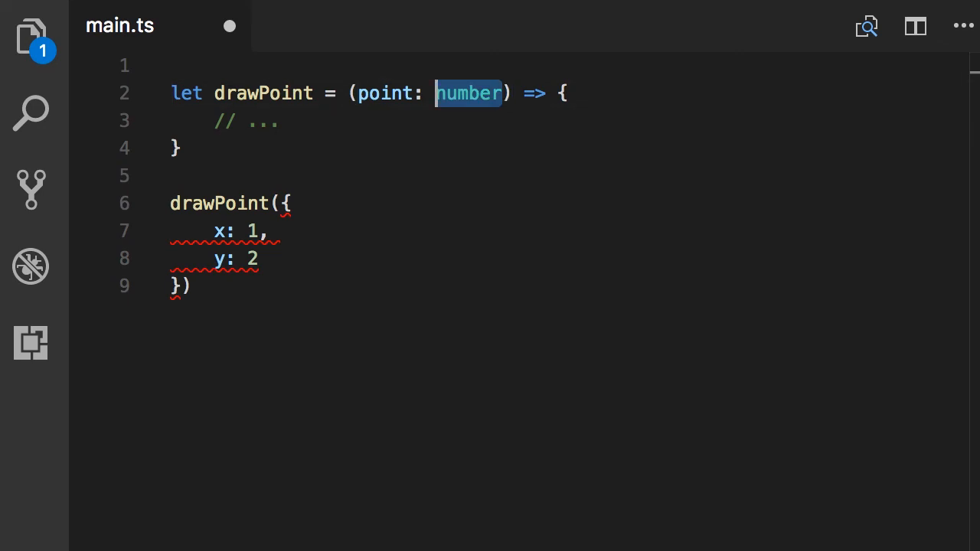
key("Delete")
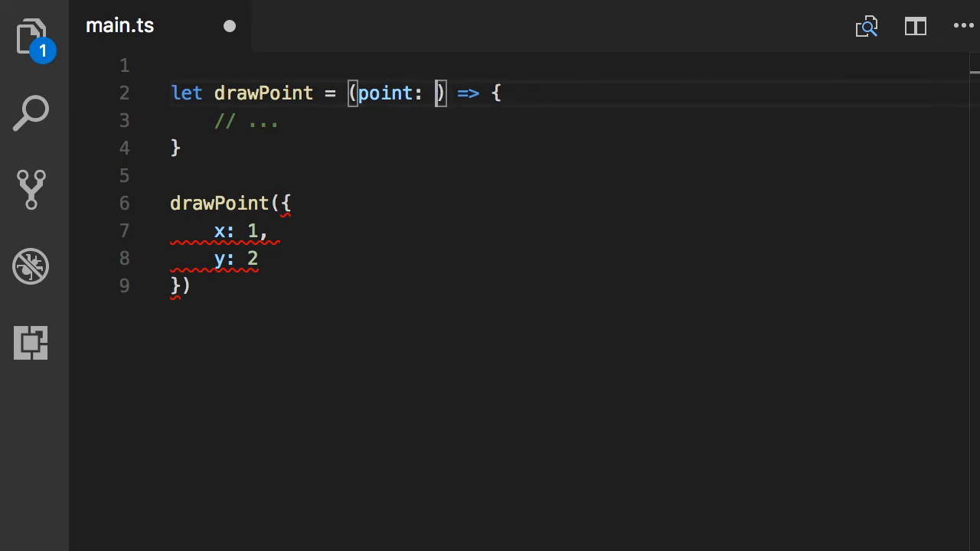
type("{")
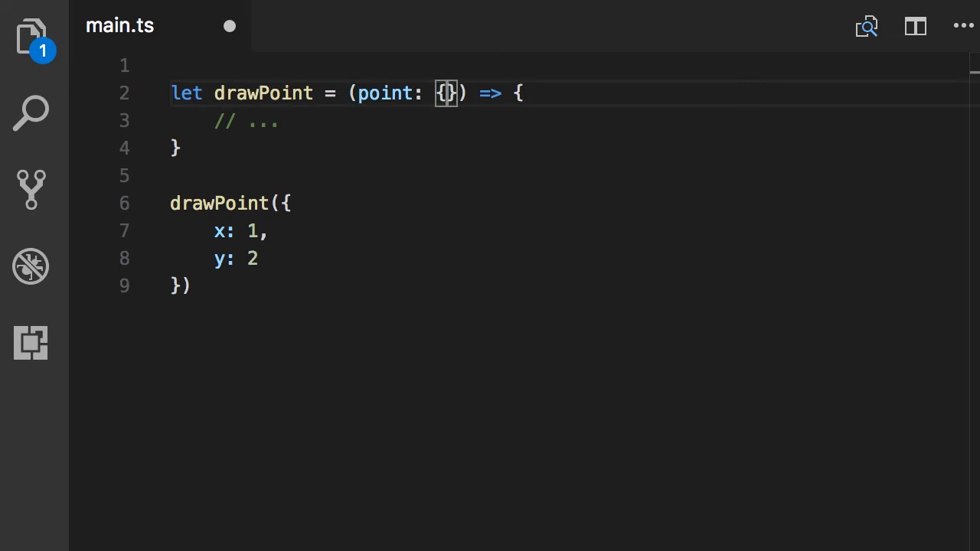
type("\" \"")
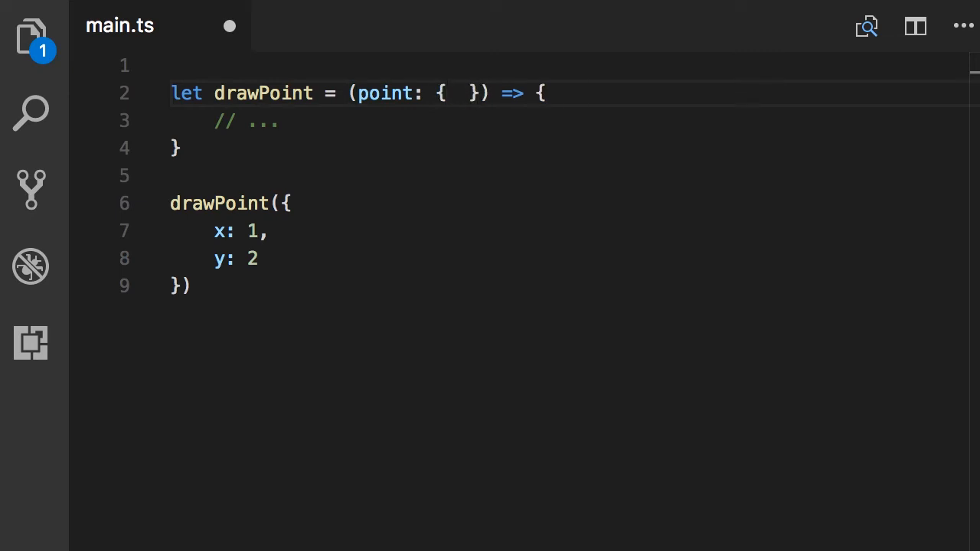
type("x:")
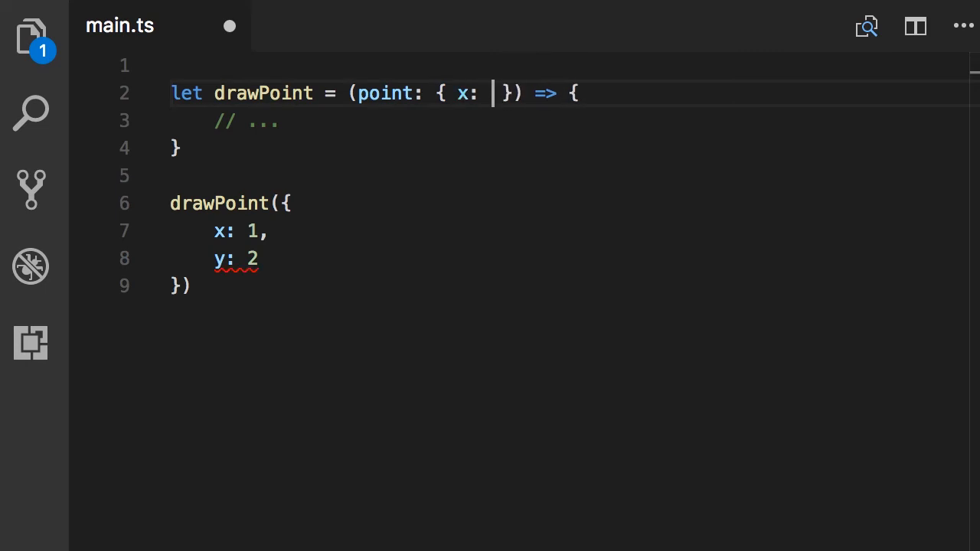
type("number, y")
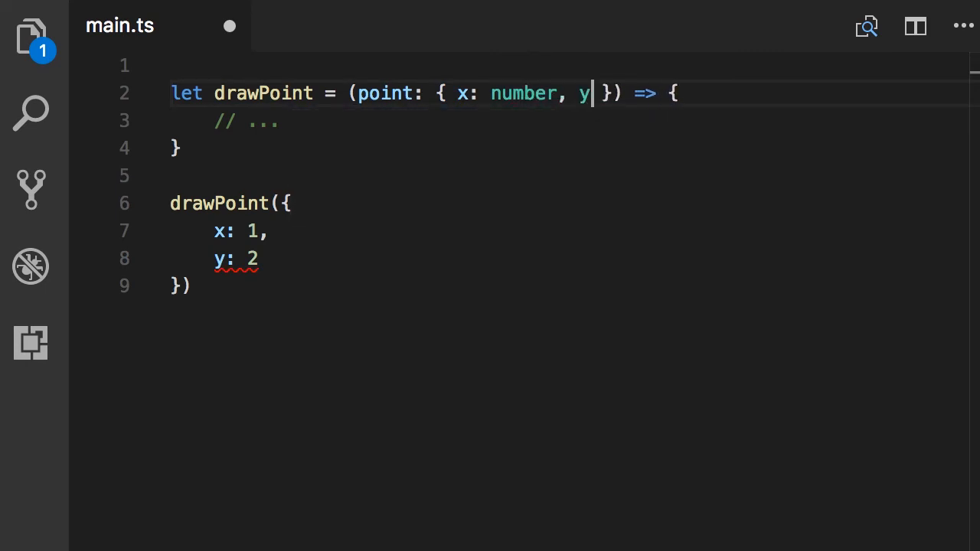
type(": number")
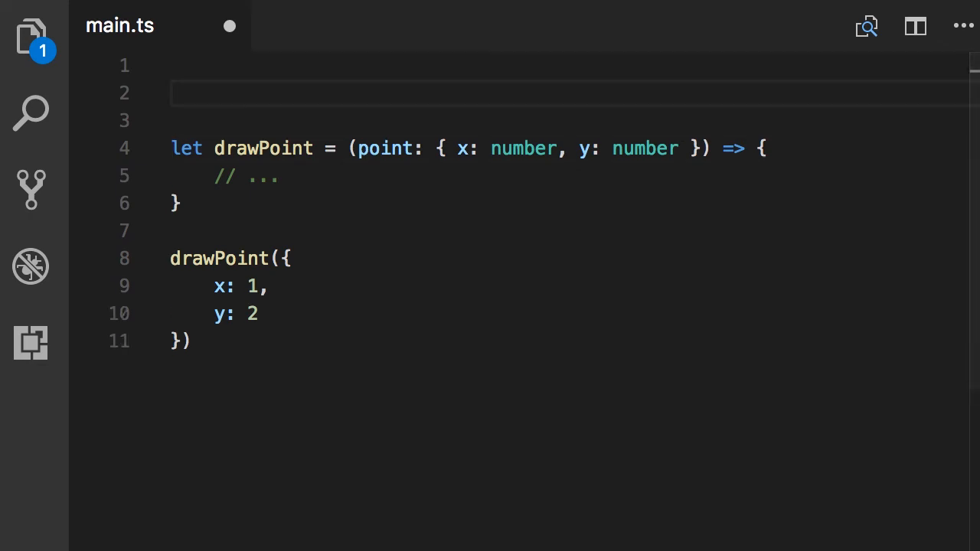
Declare interface Point { x: number, y: number } at the top of main.ts.
type("interface")
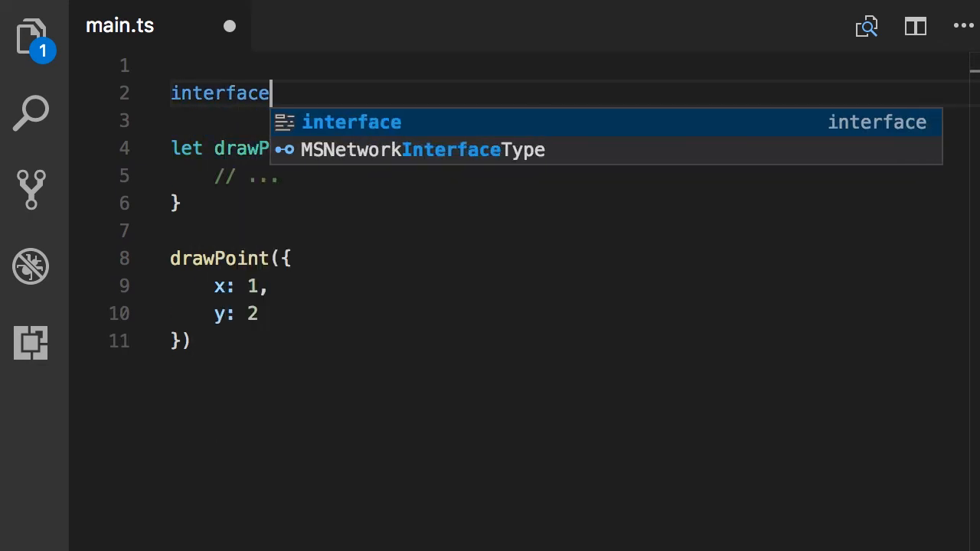
type("Point {")
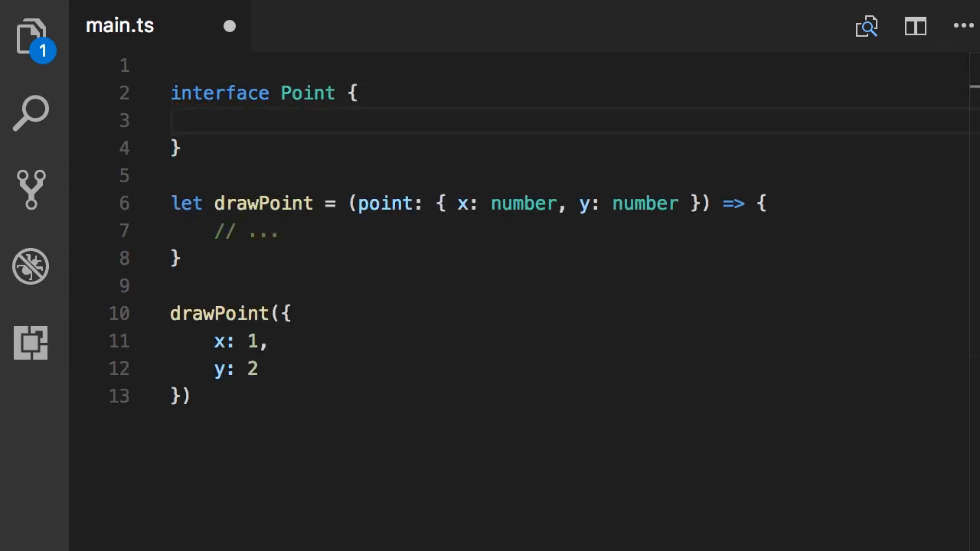
type("x: number,")
type("y: n")
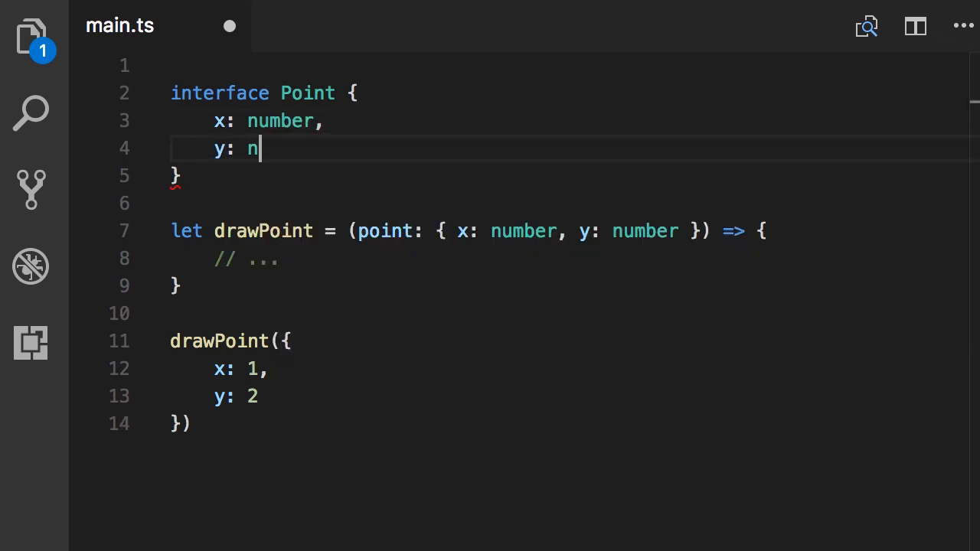
type("umber")
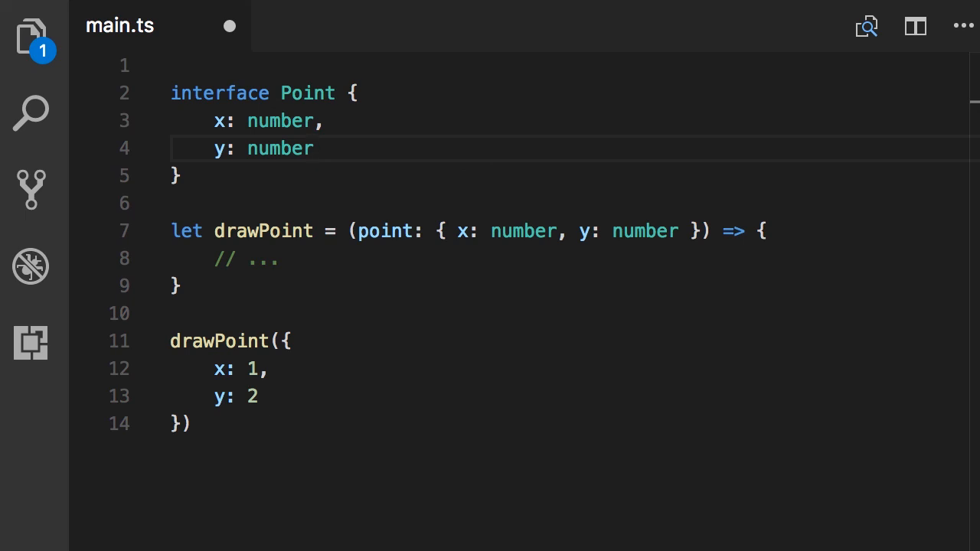
left_click(314, 148)
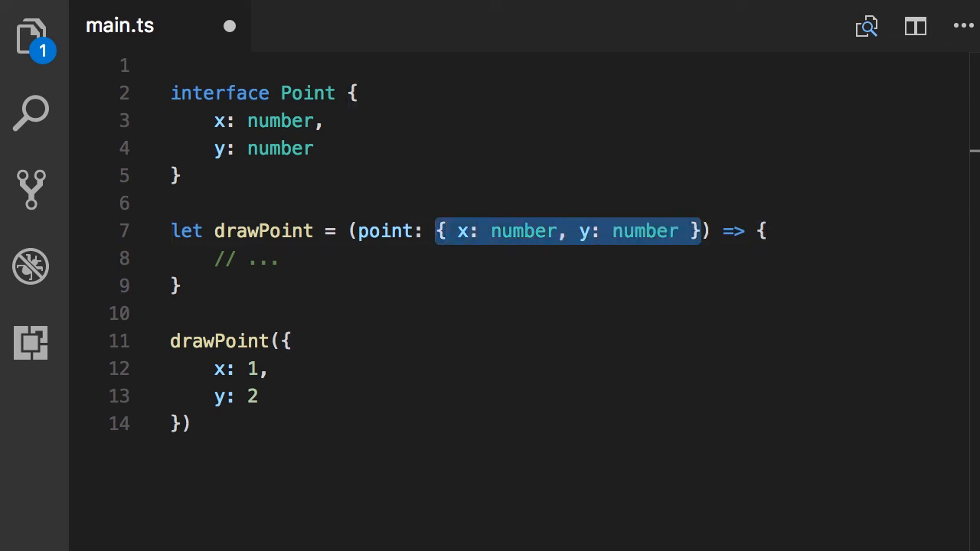
Replace the inline object type on the point parameter with Point.
key("Delete")
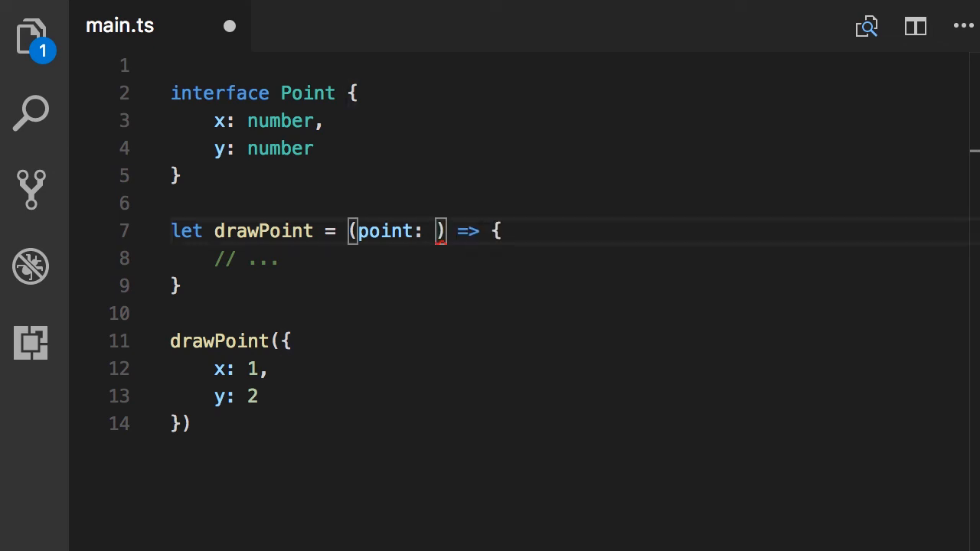
type("Point")
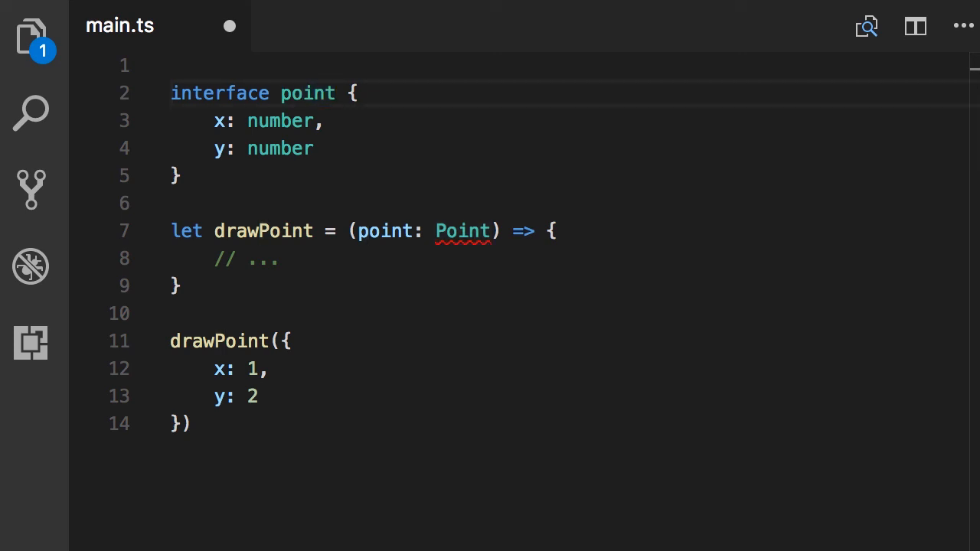
left_click(291, 93)
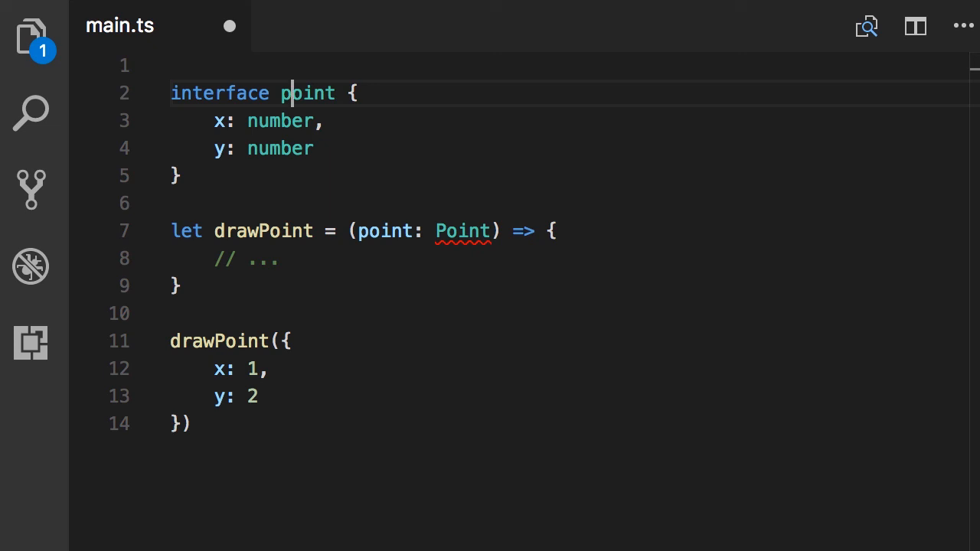